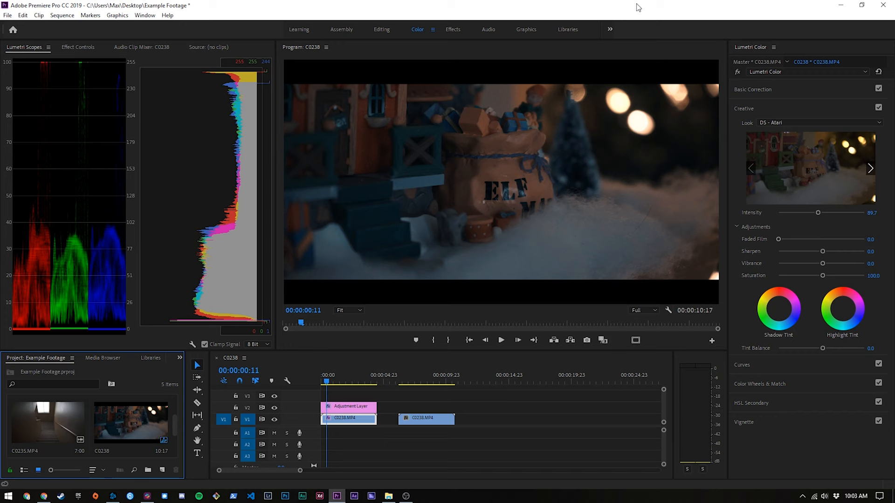
pyautogui.moveTo(429, 252)
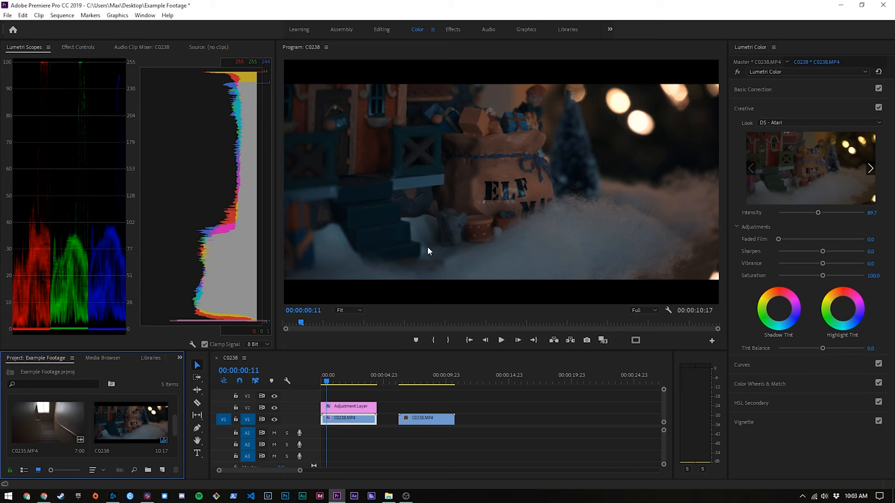
# Step: Confirm the C0238 sequence's 3840×2160 frame size, then switch to the Assembly workspace
pyautogui.click(408, 381)
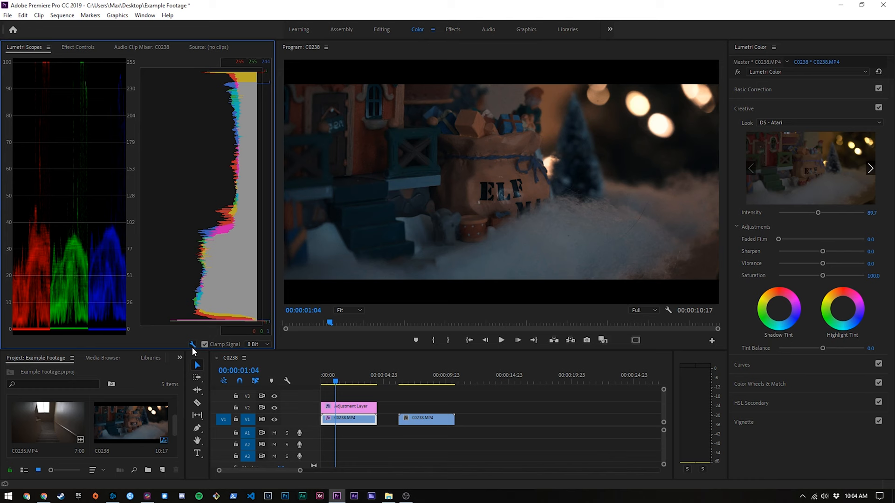
pyautogui.click(193, 344)
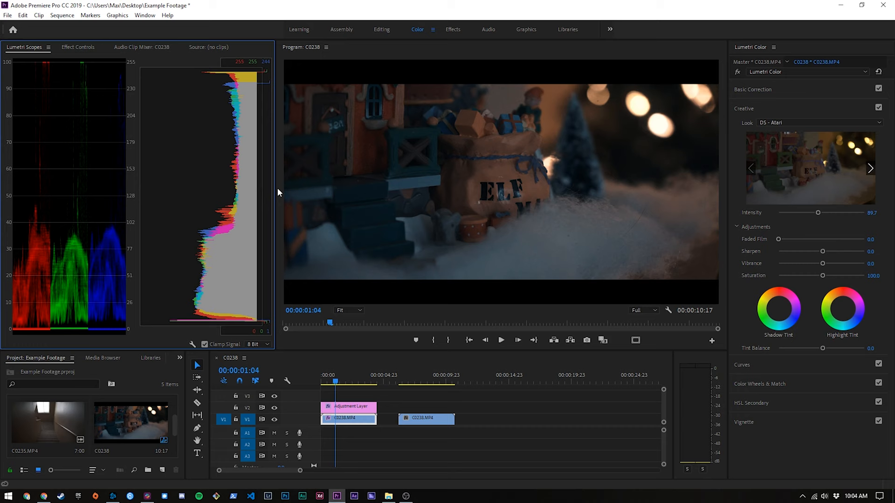
pyautogui.click(341, 29)
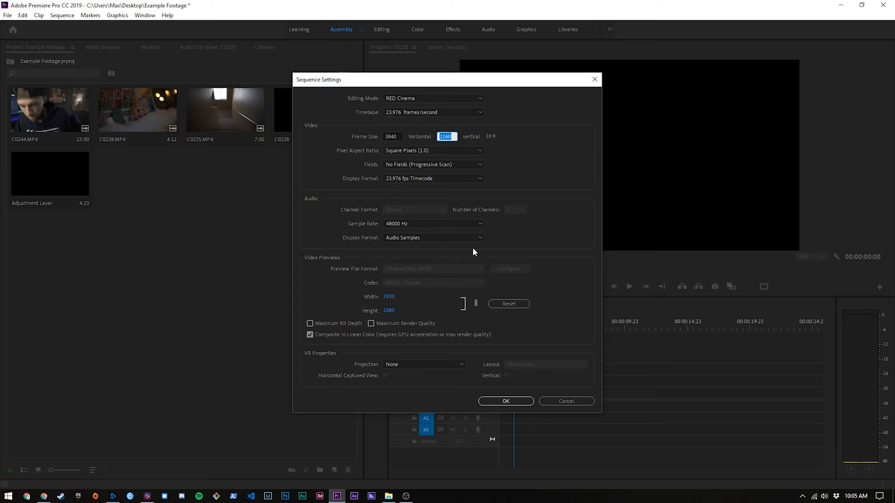
pyautogui.click(505, 402)
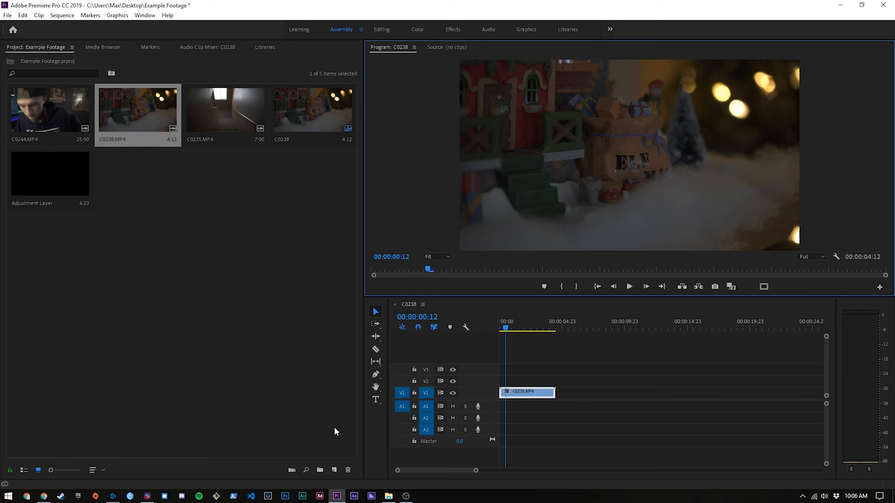
# Step: Add a new adjustment layer above C0238.MP4, cut at the clip's end
pyautogui.click(334, 469)
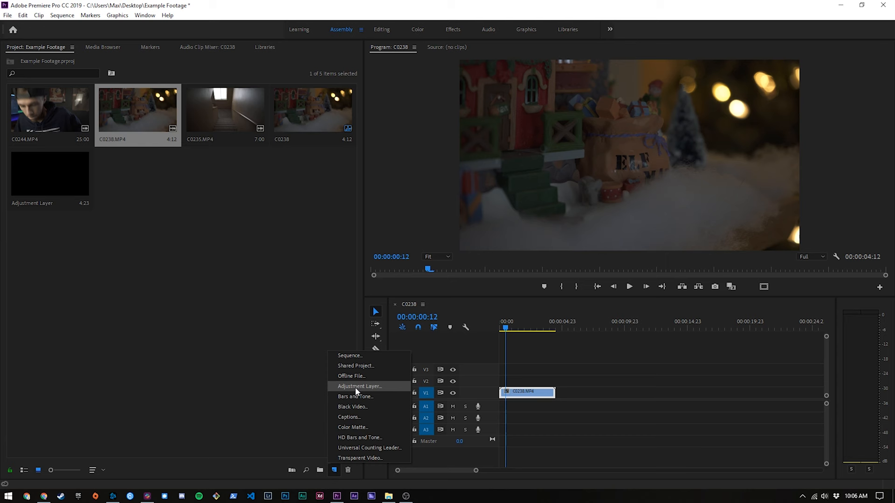
pyautogui.click(358, 386)
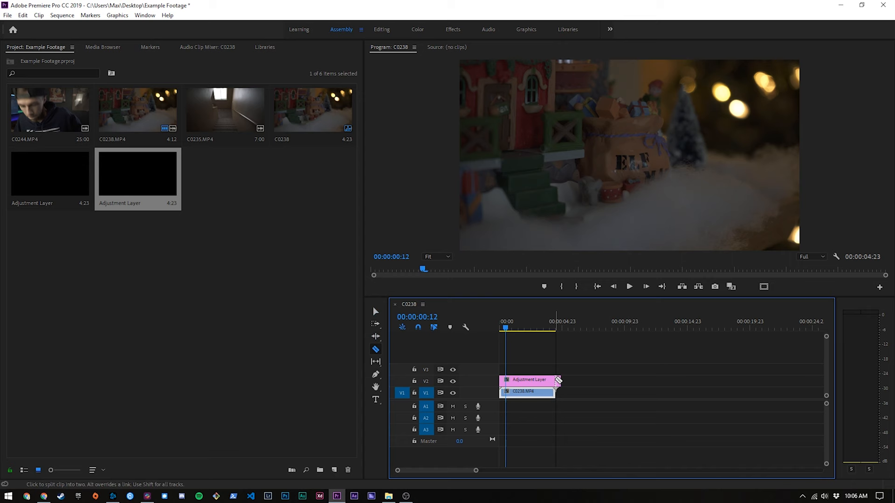
pyautogui.click(514, 330)
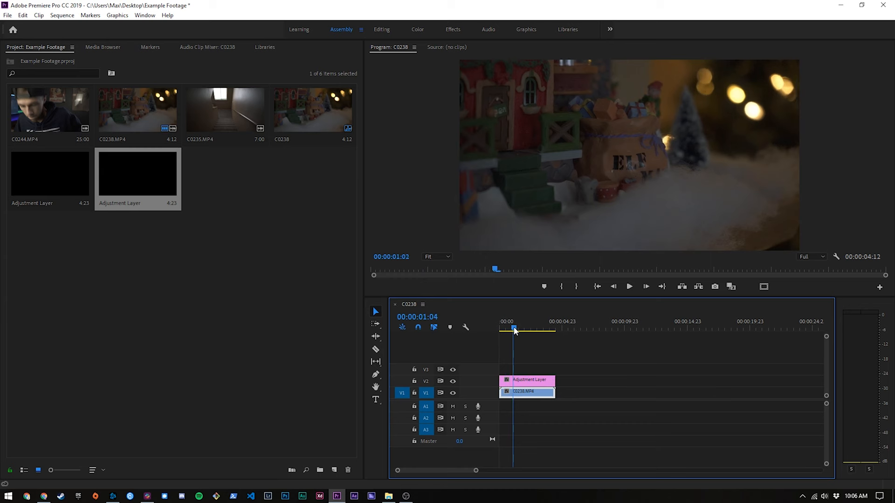
# Step: Apply a Crop effect to the adjustment layer with Top and Bottom at 10%
pyautogui.click(453, 29)
pyautogui.write('c')
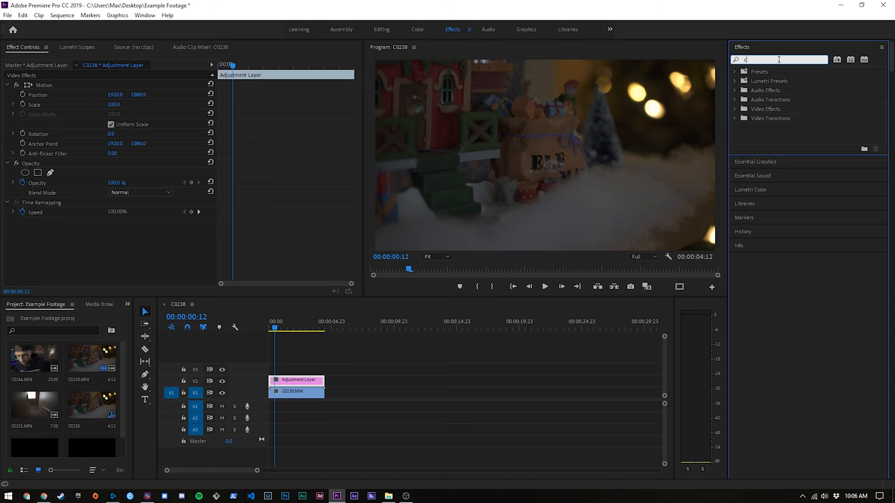
pyautogui.write('rop')
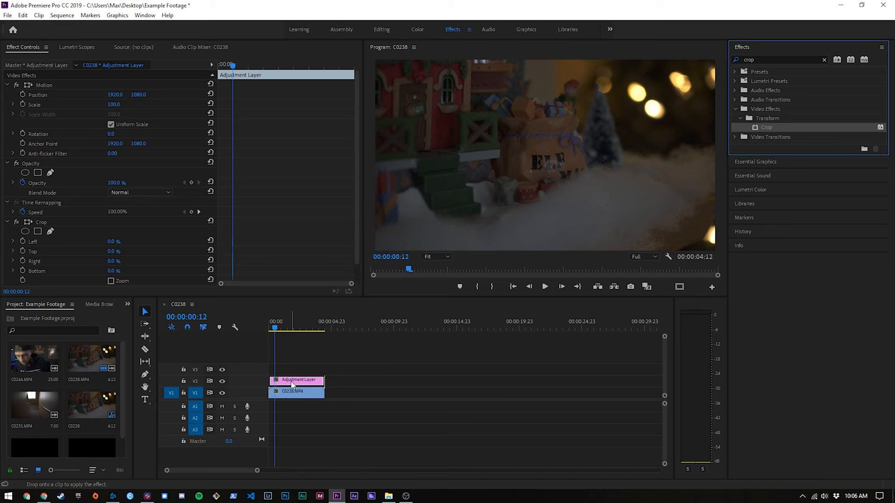
pyautogui.scroll(-3)
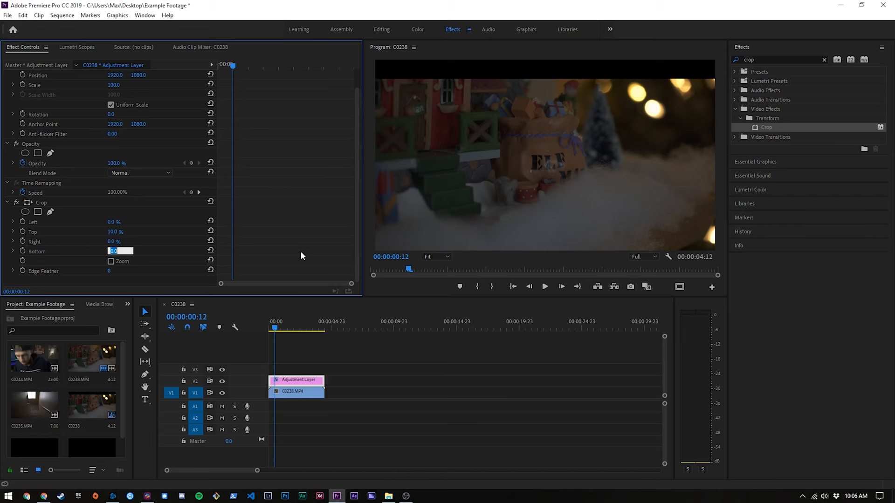
pyautogui.write('10.0')
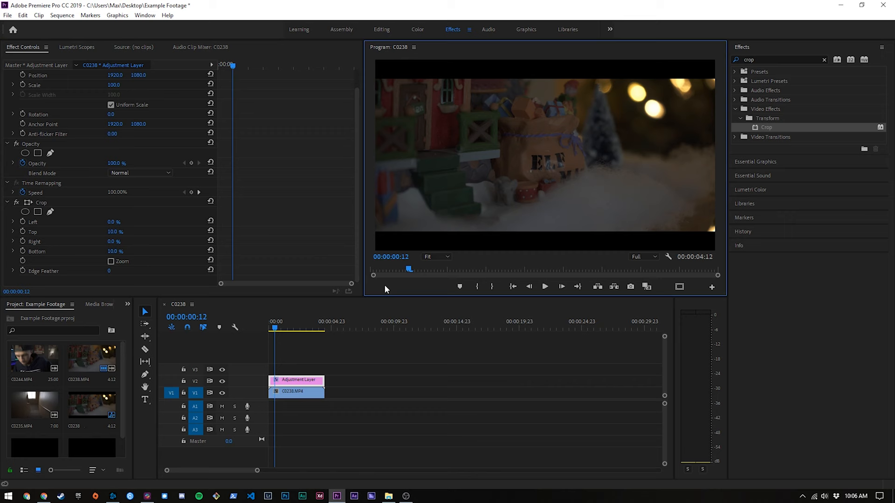
pyautogui.moveTo(302, 315)
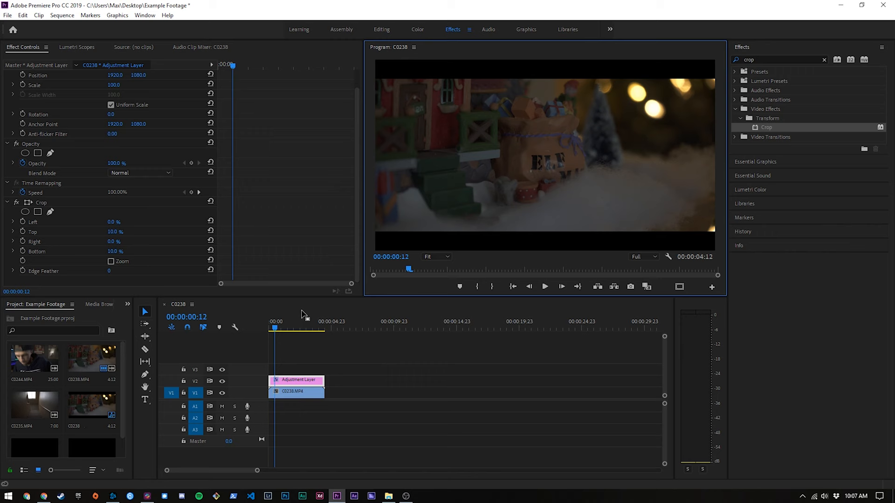
pyautogui.moveTo(305, 327)
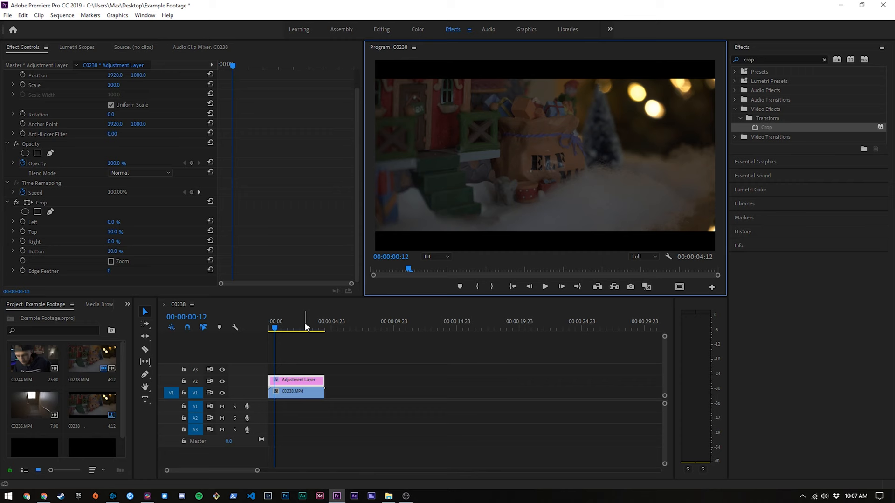
pyautogui.moveTo(297, 380)
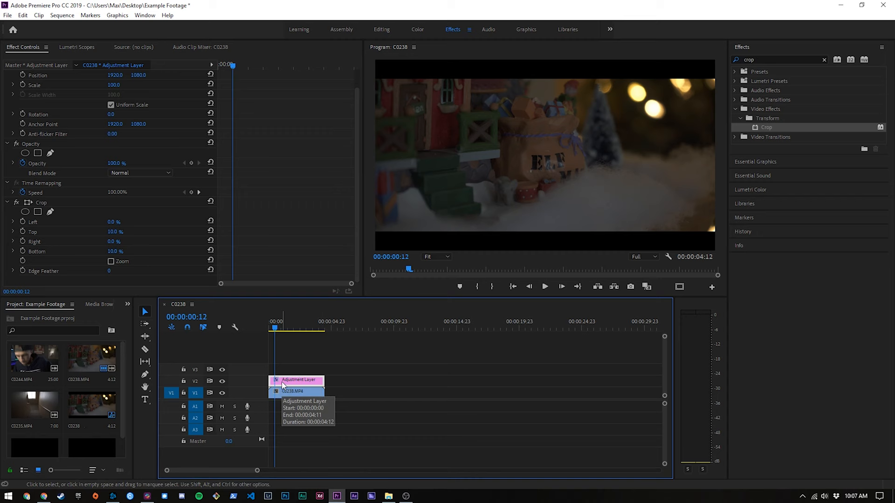
# Step: Delete the adjustment layer and resize the sequence to 3840×1920, discarding previews
pyautogui.click(62, 15)
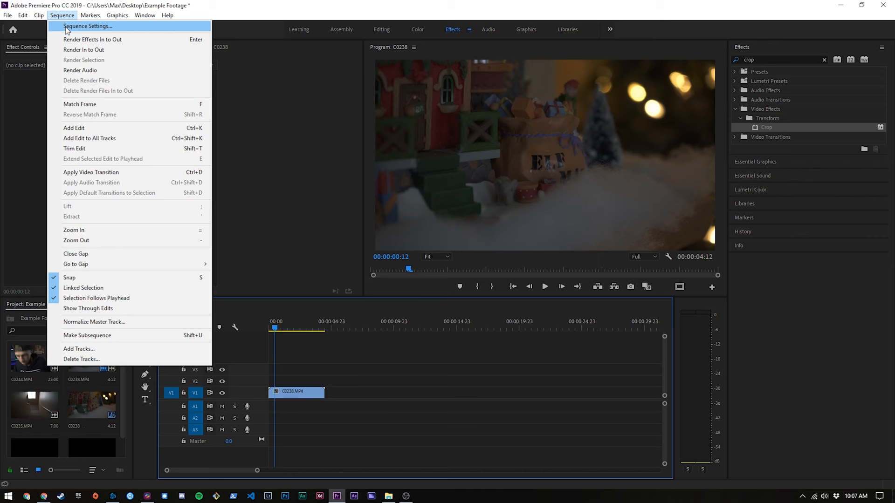
pyautogui.click(88, 26)
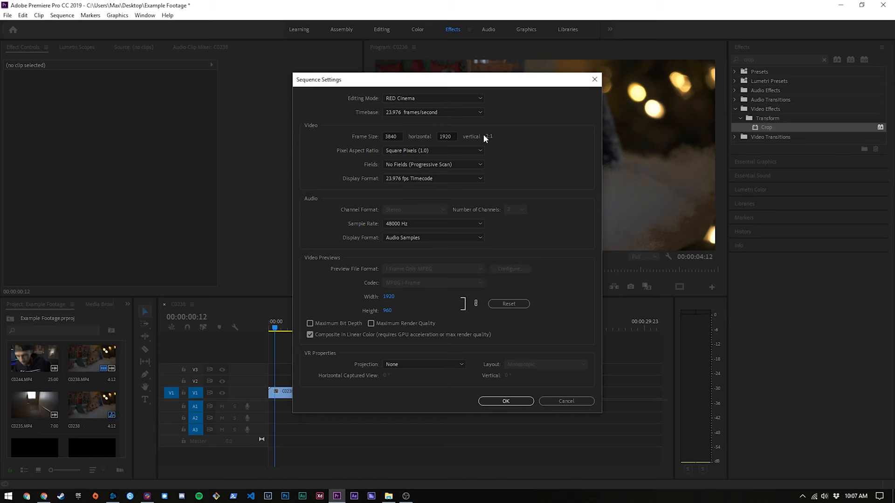
pyautogui.click(505, 401)
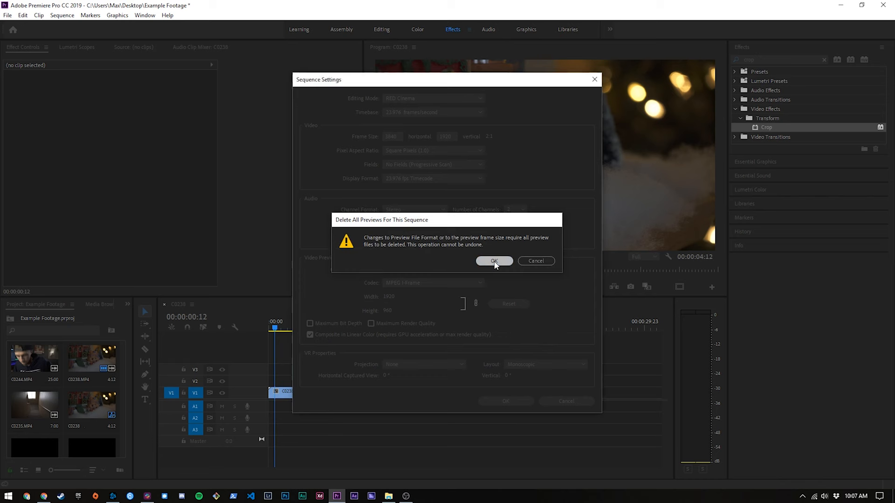
pyautogui.click(494, 261)
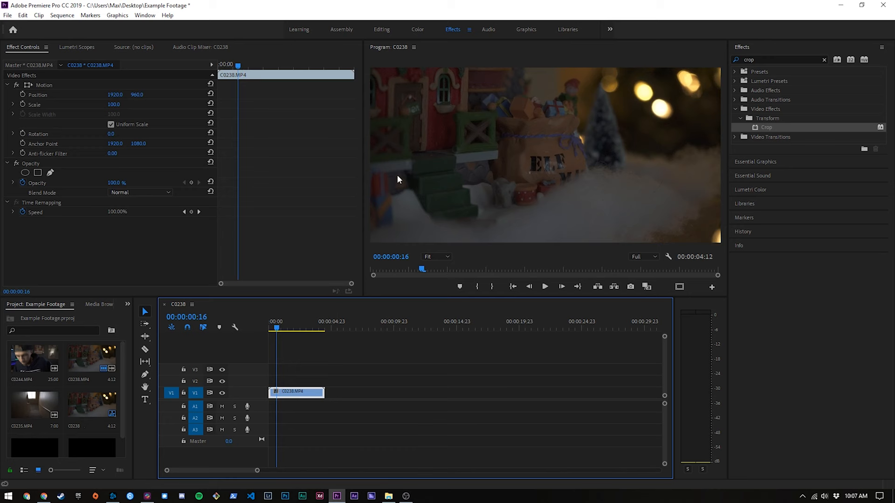
pyautogui.moveTo(494, 265)
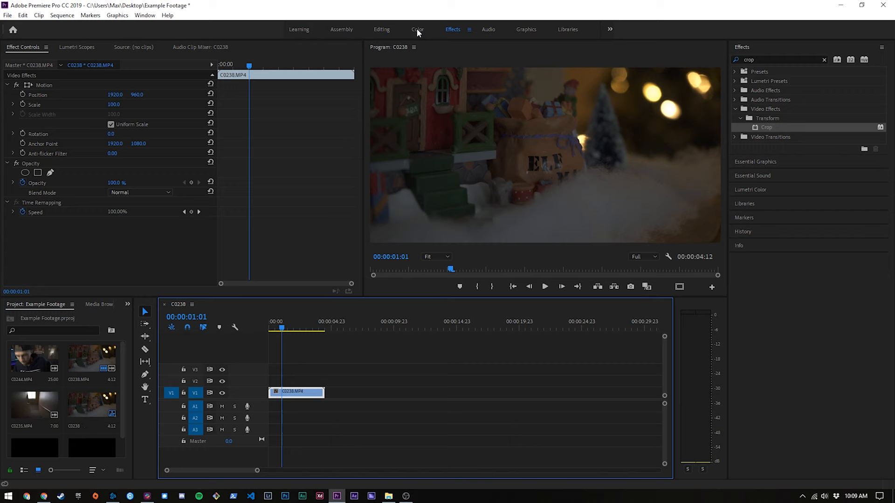
# Step: Switch to the Color workspace and expand Basic Correction, leaving Input LUT at None
pyautogui.click(417, 29)
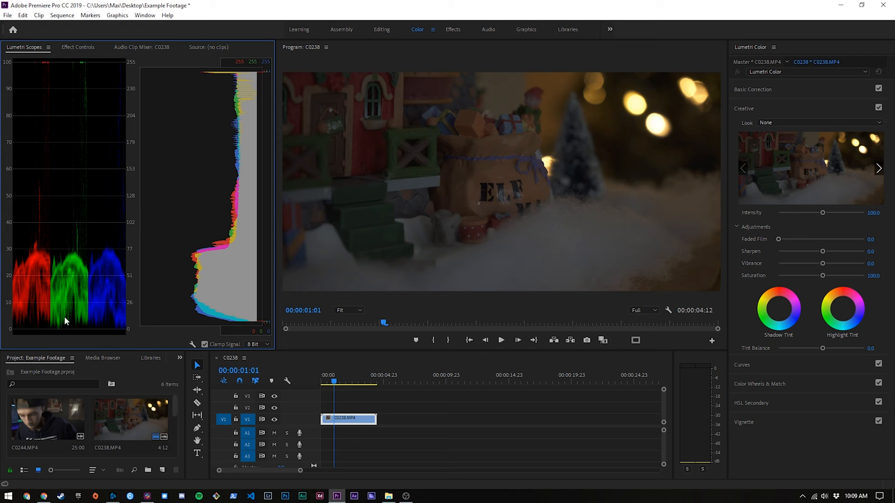
pyautogui.moveTo(211, 320)
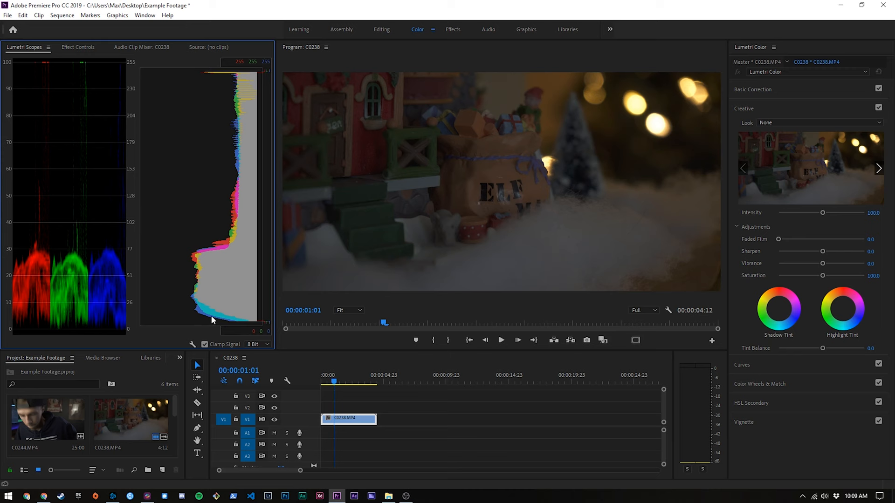
pyautogui.moveTo(196, 76)
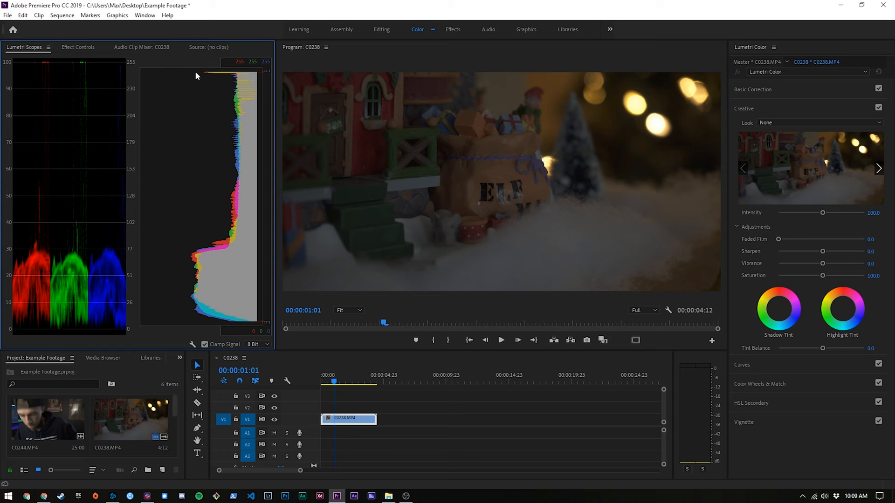
pyautogui.moveTo(232, 284)
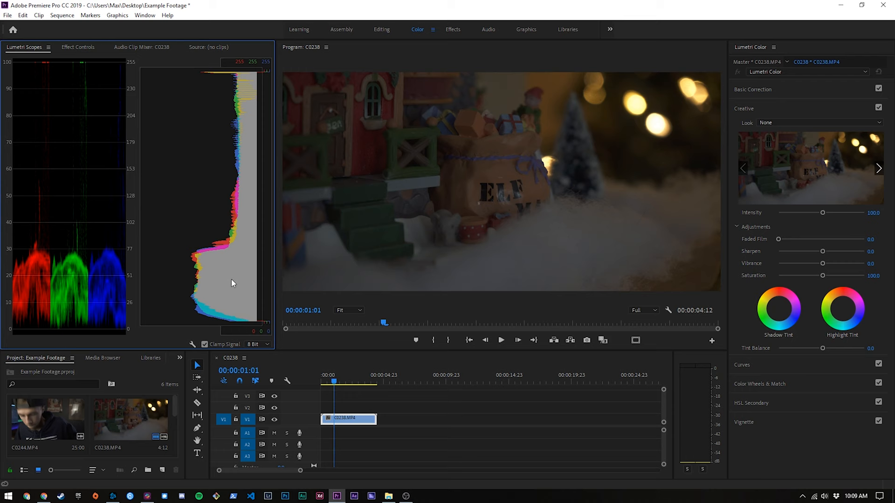
pyautogui.moveTo(678, 91)
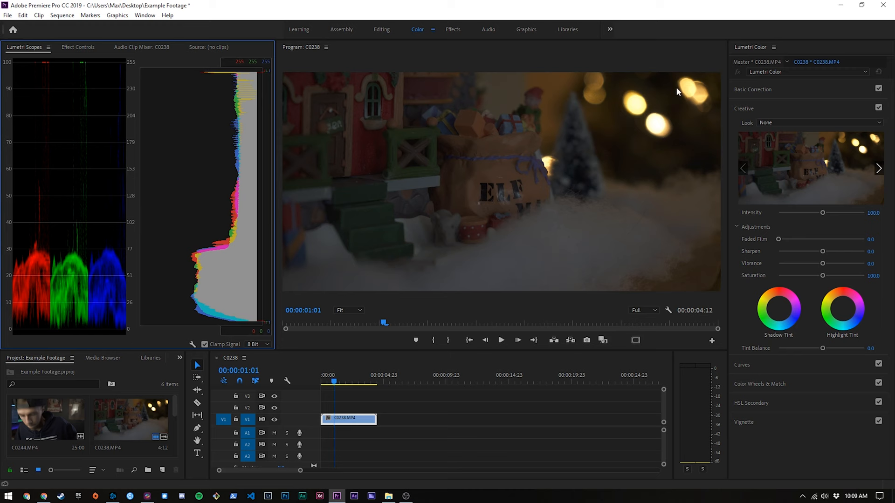
pyautogui.moveTo(128, 334)
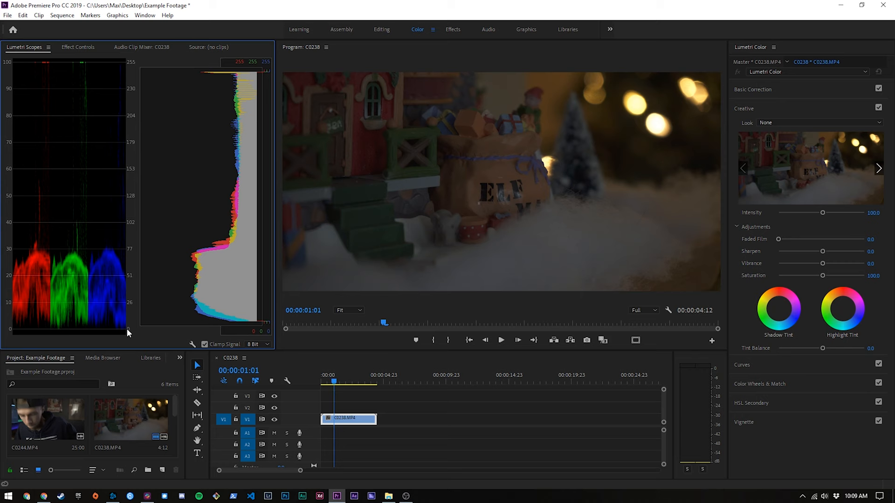
pyautogui.moveTo(125, 80)
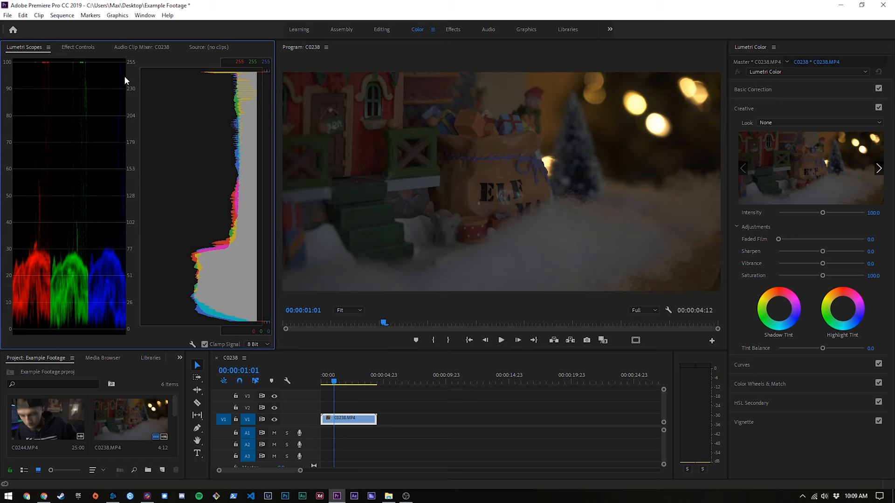
pyautogui.moveTo(23, 61)
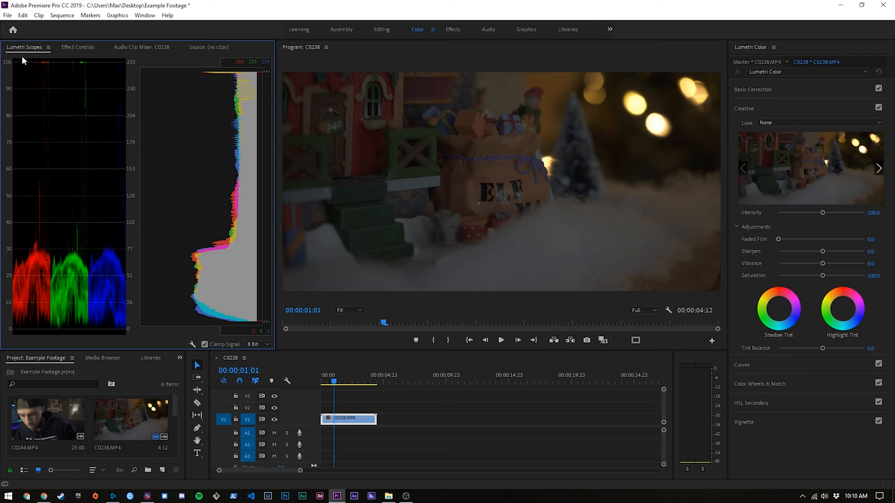
pyautogui.moveTo(661, 127)
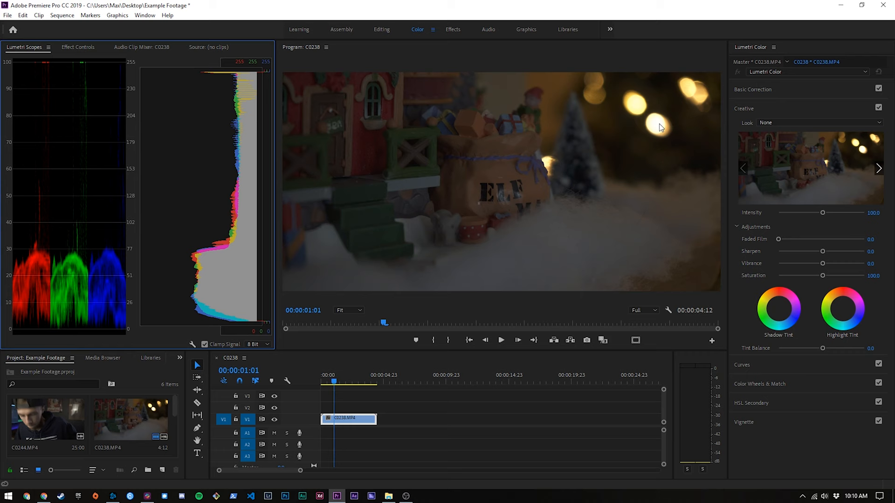
pyautogui.moveTo(211, 296)
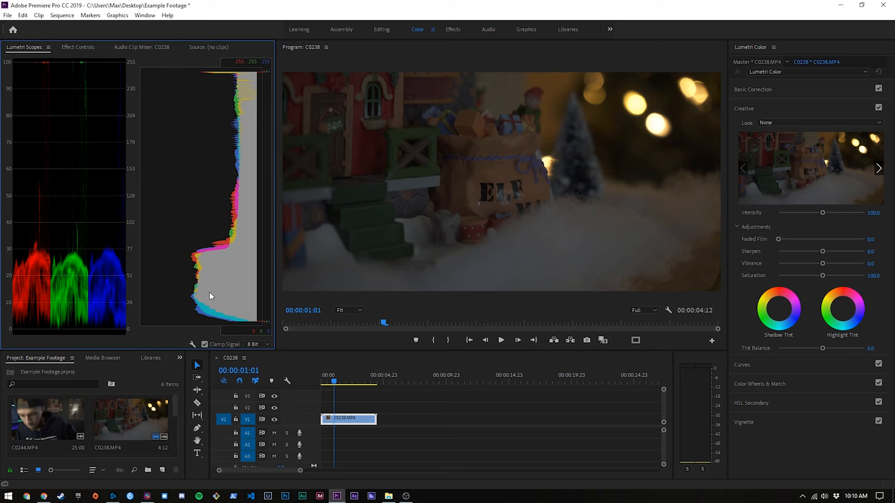
pyautogui.click(752, 89)
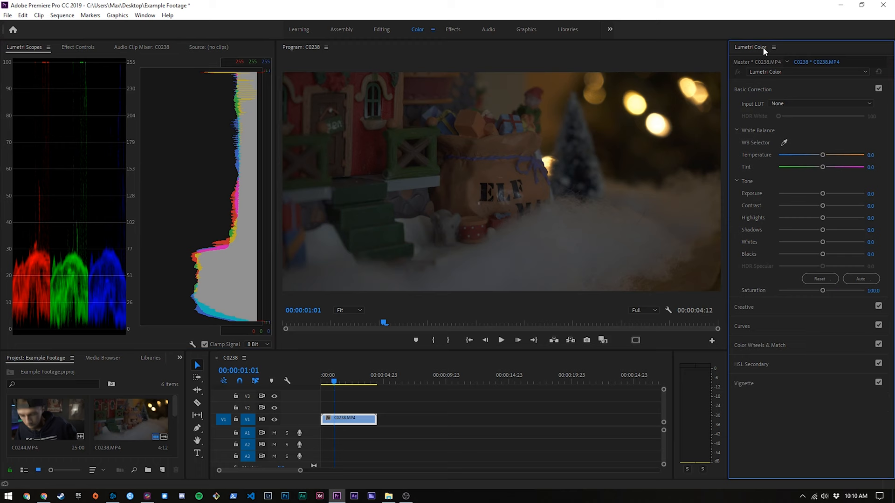
pyautogui.moveTo(828, 94)
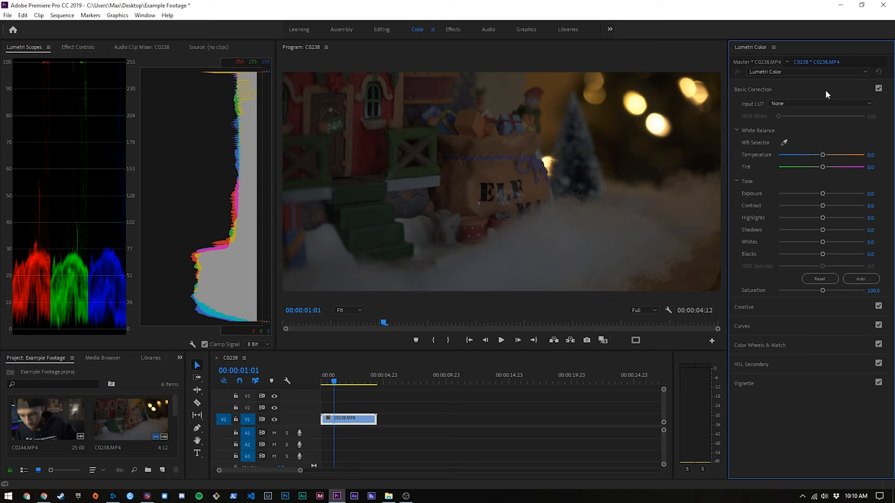
pyautogui.moveTo(823, 113)
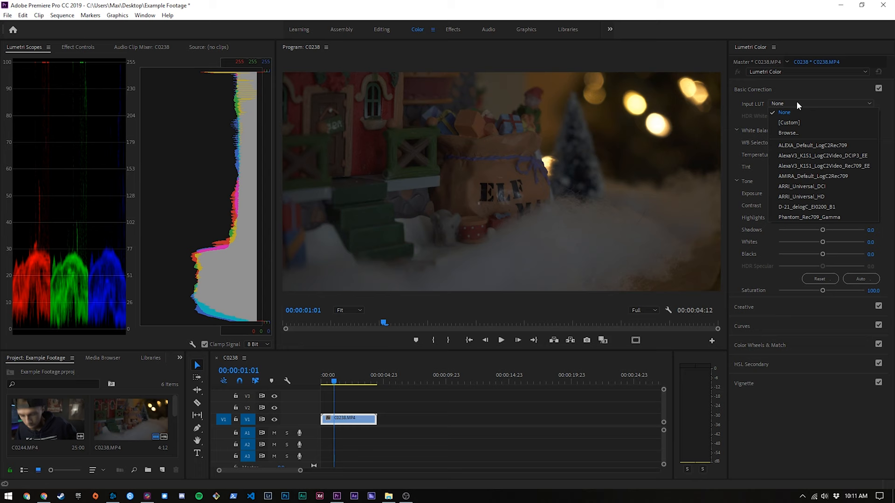
pyautogui.moveTo(795, 97)
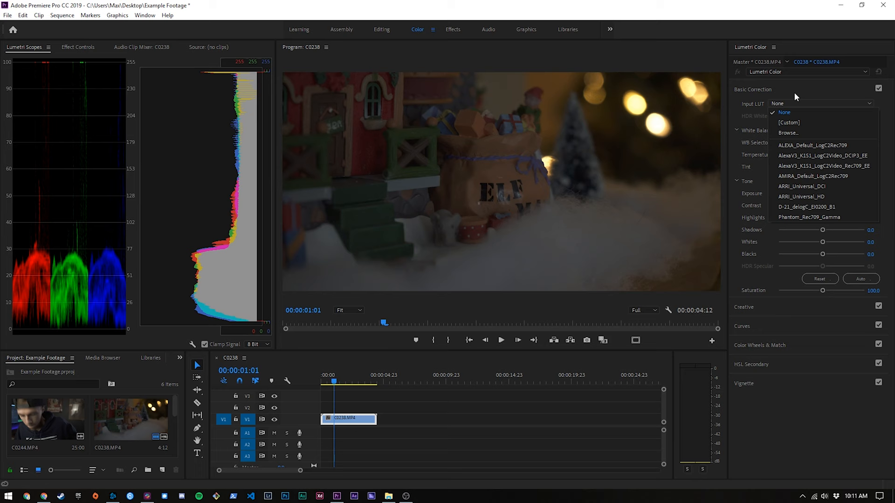
pyautogui.moveTo(792, 111)
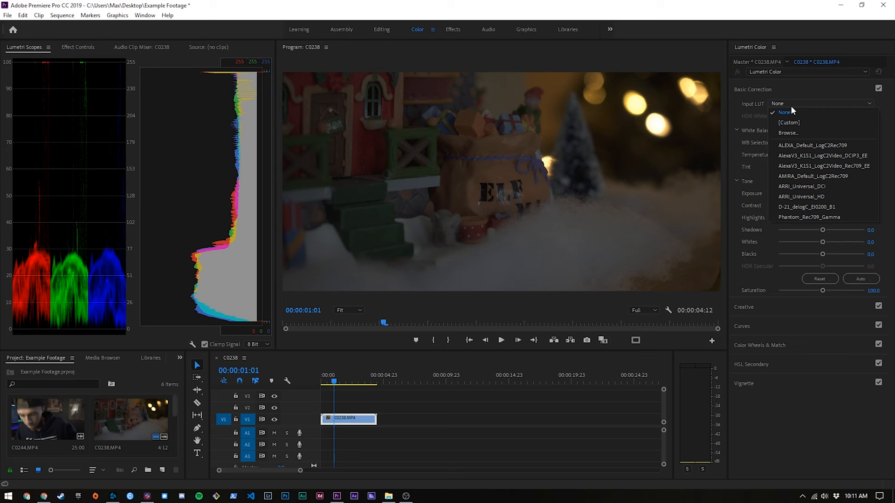
pyautogui.click(786, 111)
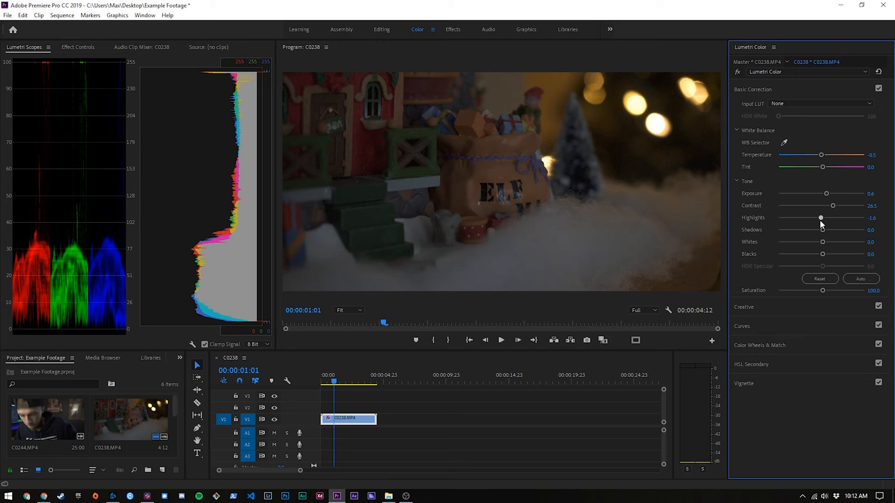
# Step: Expand Lumetri's Creative section, keeping the basic correction in place
pyautogui.click(744, 107)
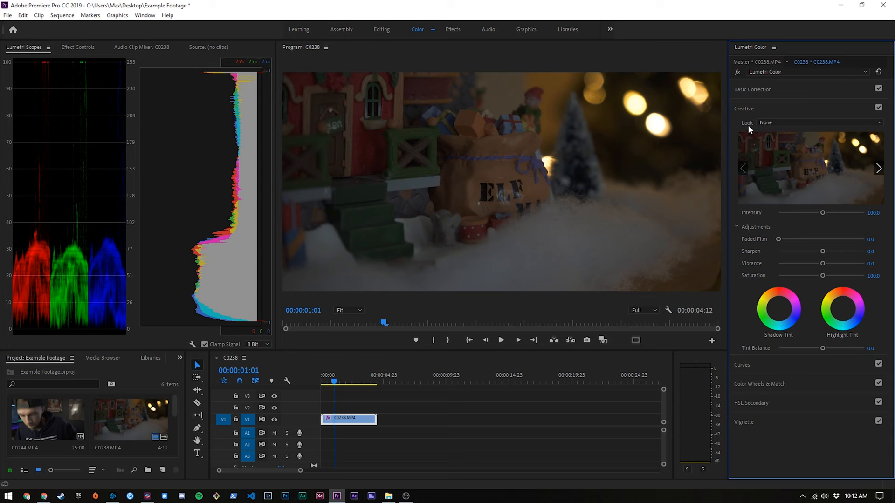
pyautogui.moveTo(751, 130)
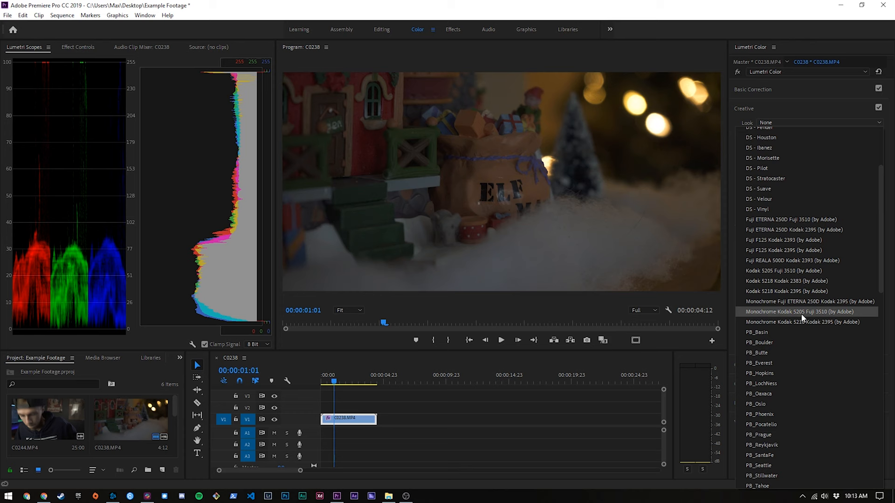
# Step: Apply the DS - Atari creative look to the village clip at 71.4 intensity
pyautogui.scroll(3)
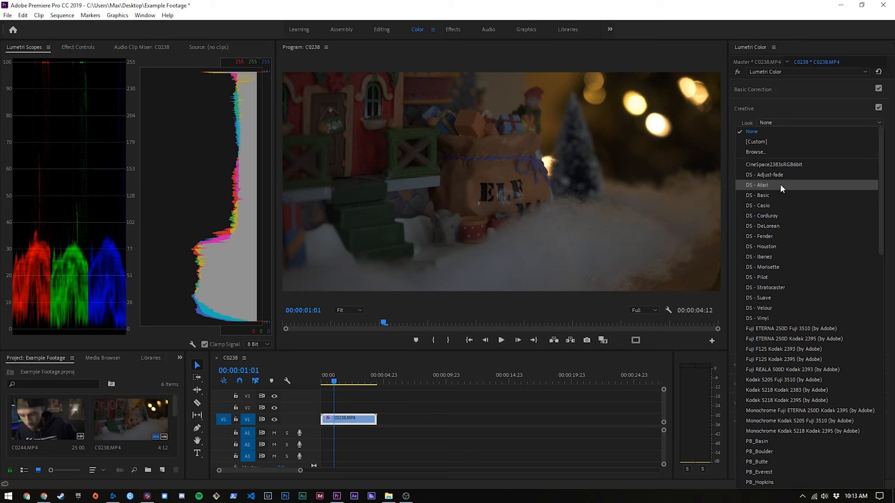
pyautogui.click(757, 185)
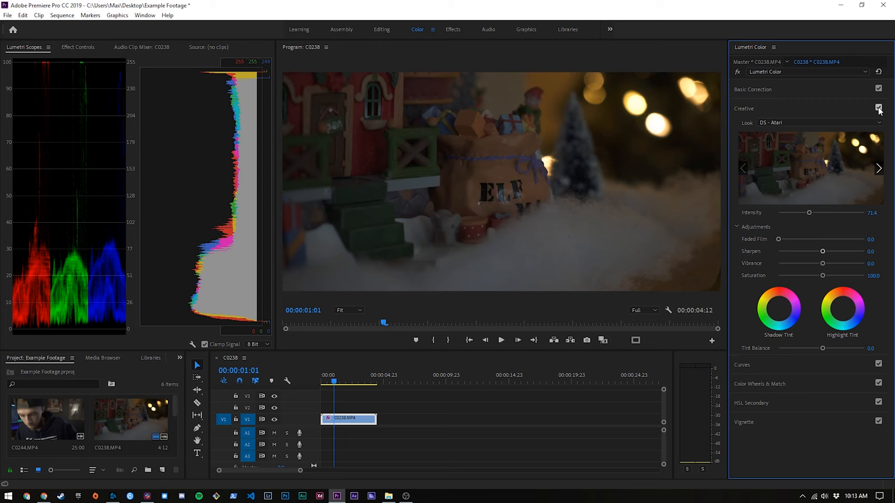
# Step: Compare the village clip with and without the DS - Atari look
pyautogui.click(878, 109)
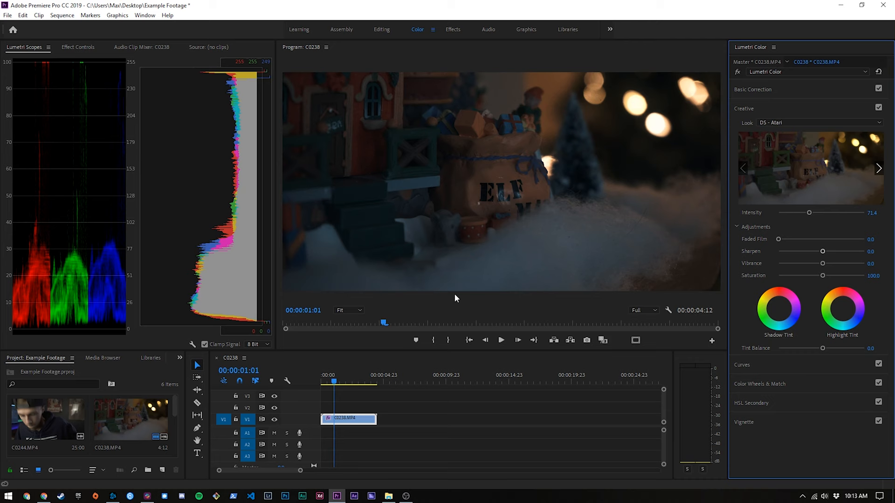
pyautogui.moveTo(699, 213)
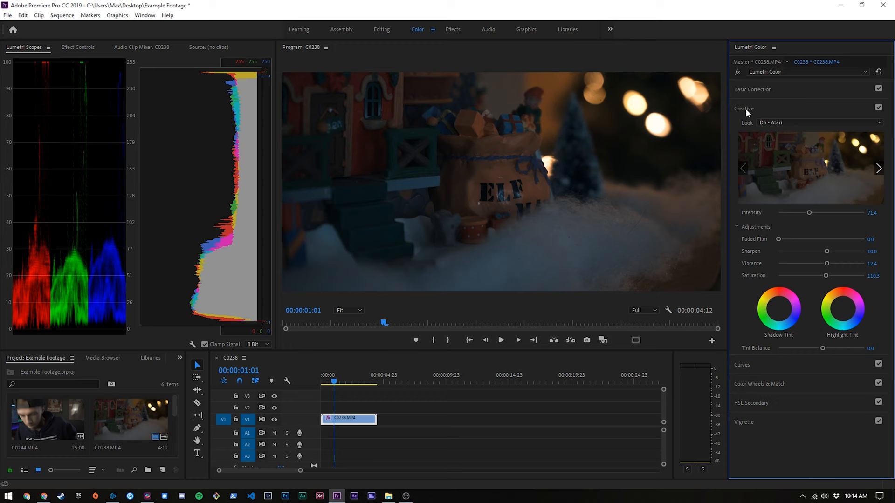
# Step: Collapse the Creative section of the Lumetri Color panel
pyautogui.click(130, 419)
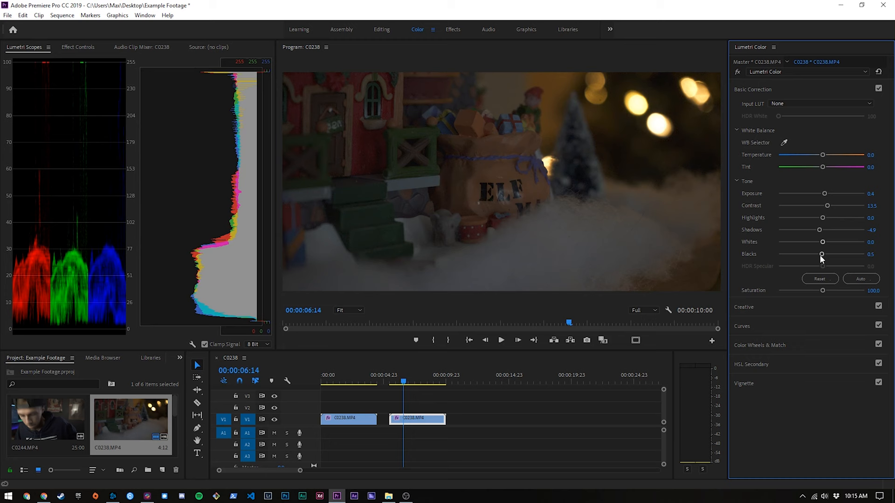
# Step: Collapse Basic Correction and review the warmer color-wheel grade on the second clip
pyautogui.click(760, 346)
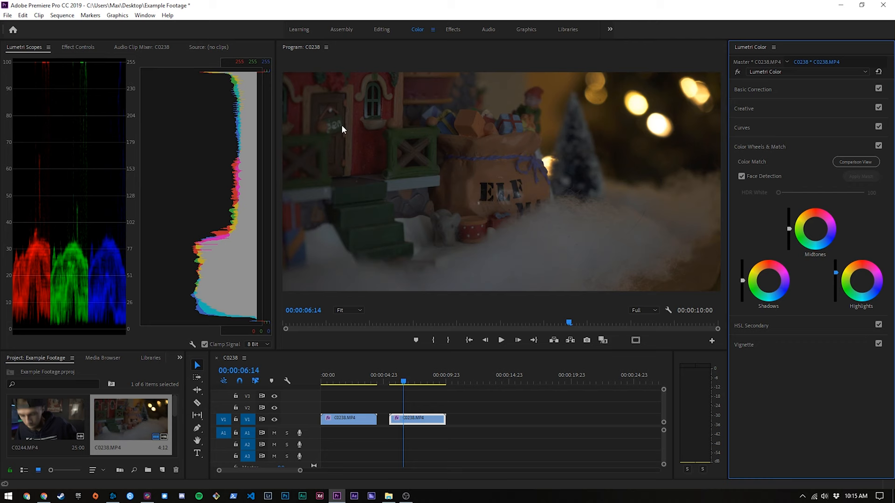
pyautogui.moveTo(510, 182)
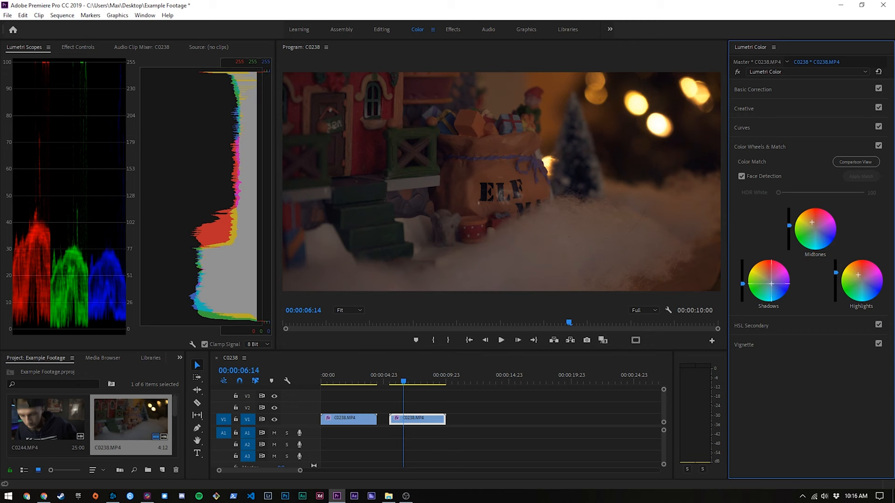
pyautogui.click(879, 147)
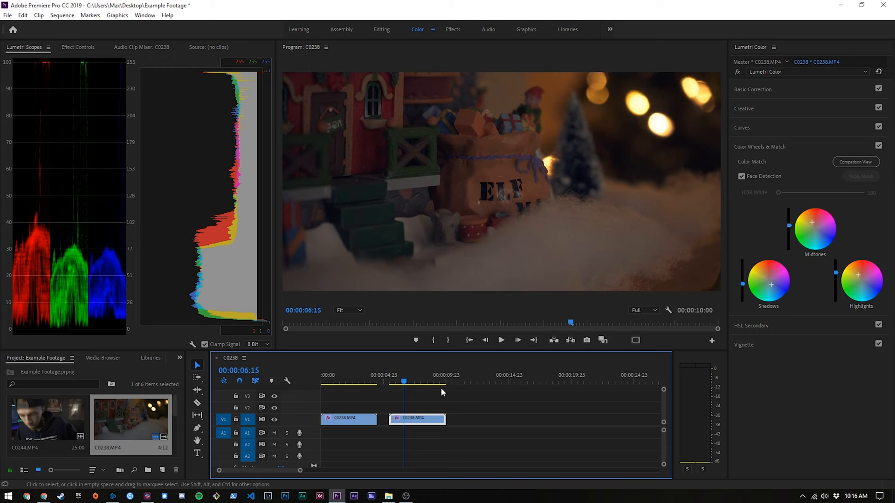
# Step: Adjust the red channel curve, then place C0235.MP4 on V1 after the two village clips
pyautogui.click(742, 127)
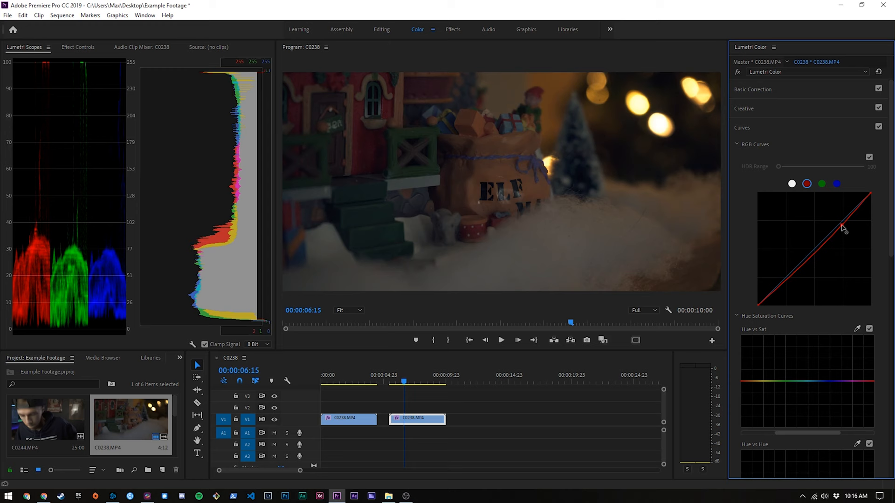
pyautogui.click(744, 109)
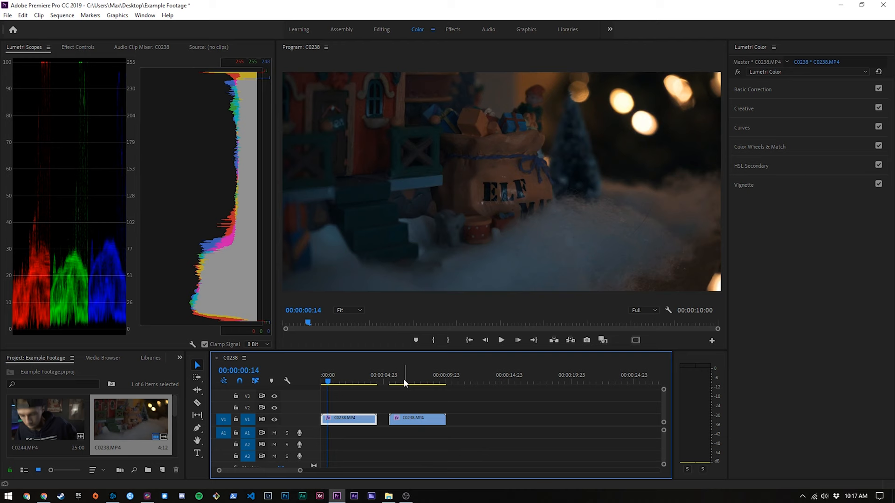
pyautogui.click(401, 383)
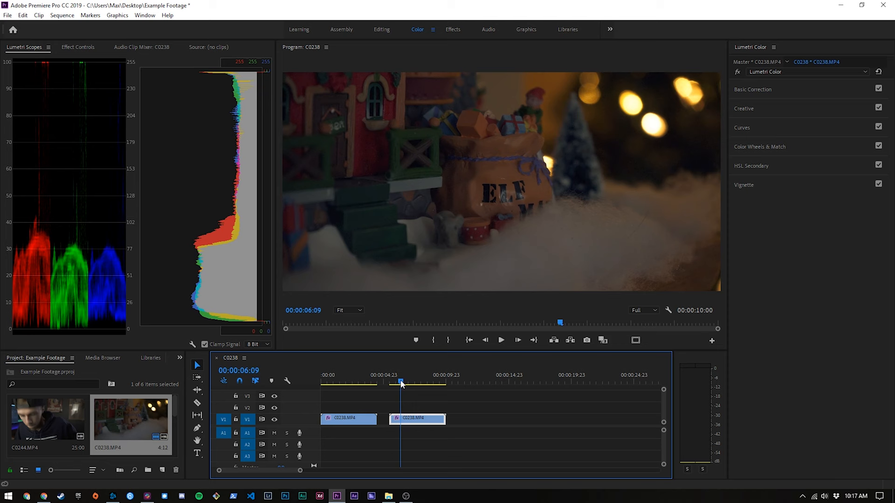
pyautogui.click(339, 375)
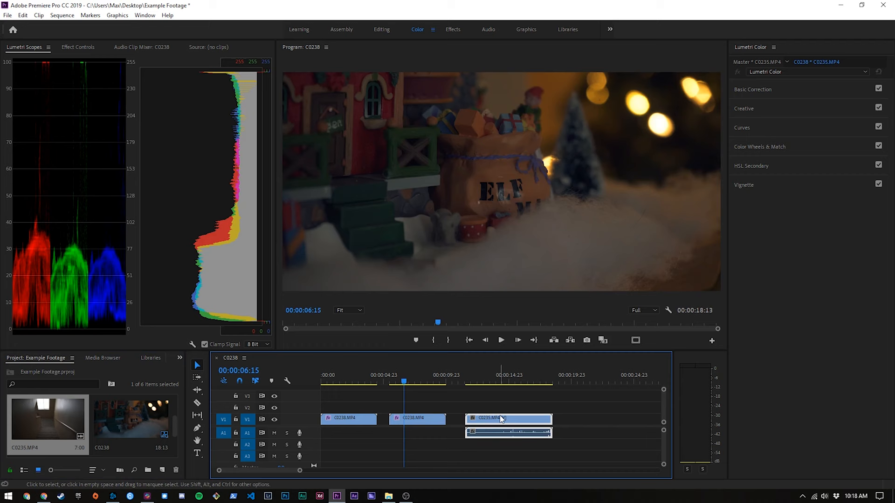
# Step: Select stairs clip C0235 and set exposure 0.9, contrast 14.6 and highlights -5.8
pyautogui.click(482, 382)
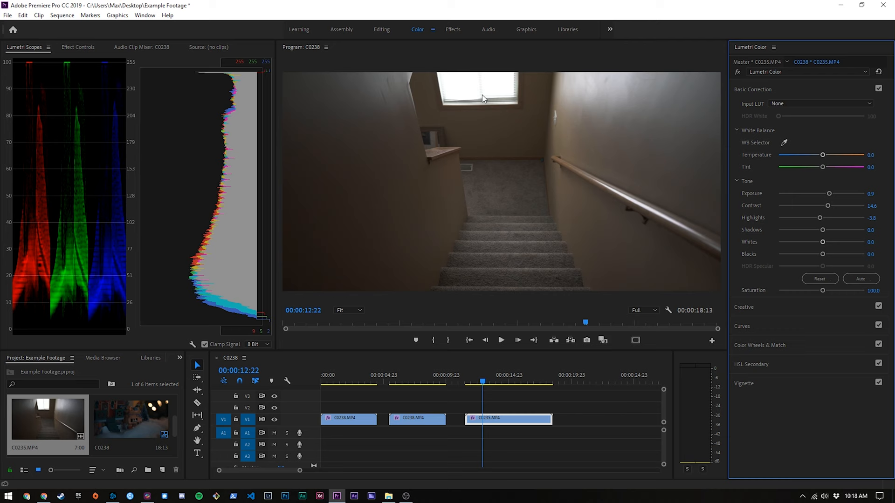
pyautogui.moveTo(785, 192)
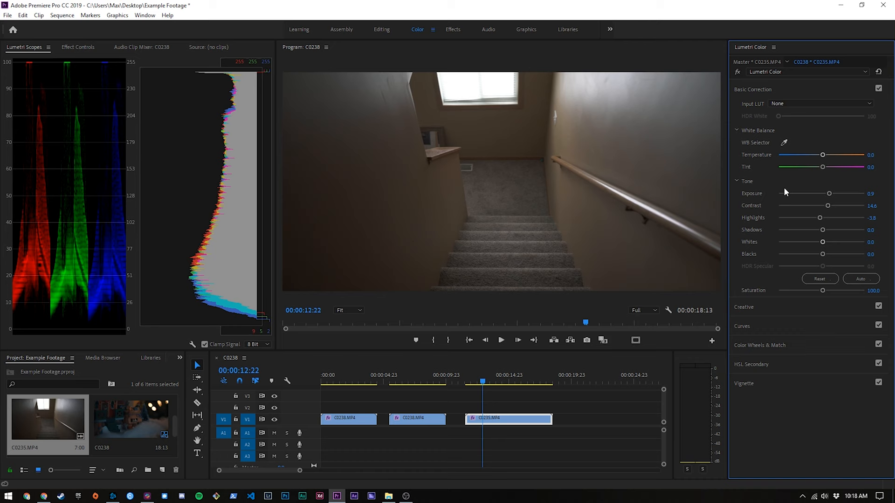
pyautogui.click(744, 109)
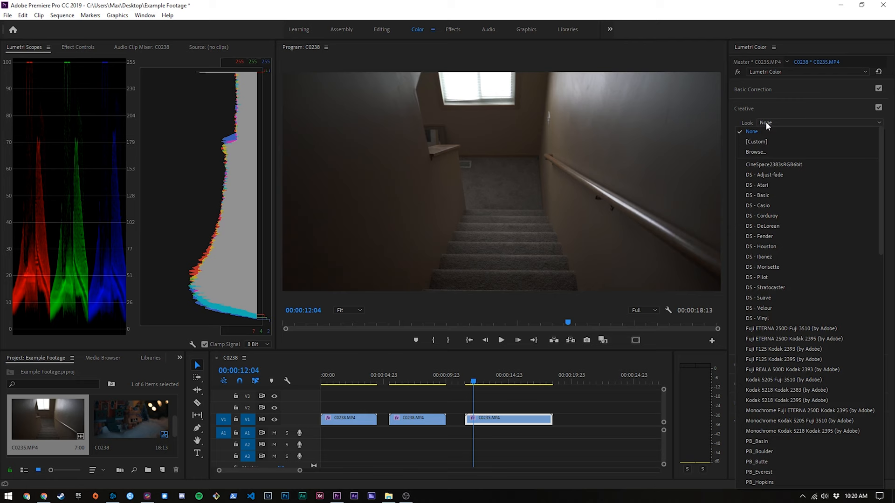
# Step: Give the stairs clip the DS - Suave look at intensity 53 and sharpen 10, then switch to the Assembly workspace
pyautogui.click(758, 297)
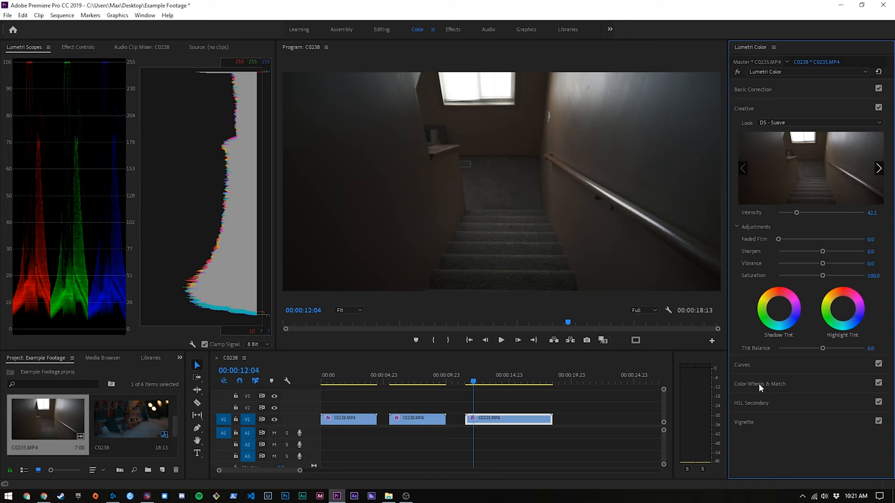
pyautogui.click(759, 384)
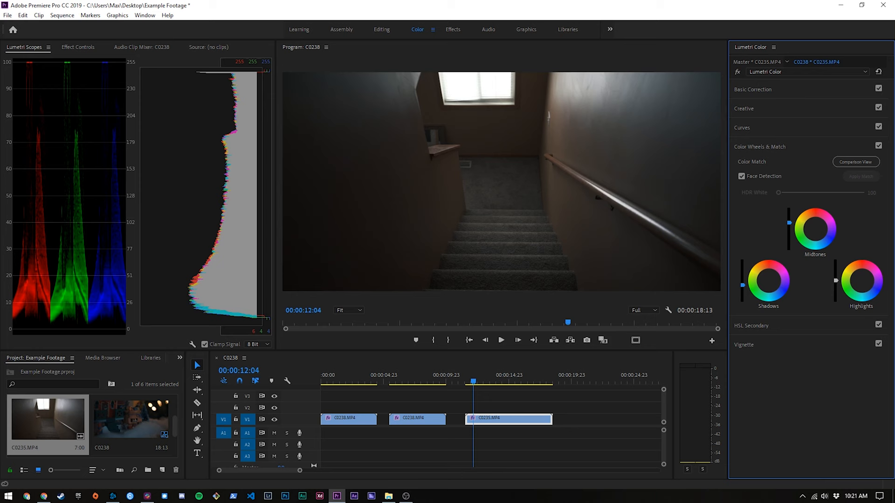
pyautogui.click(744, 108)
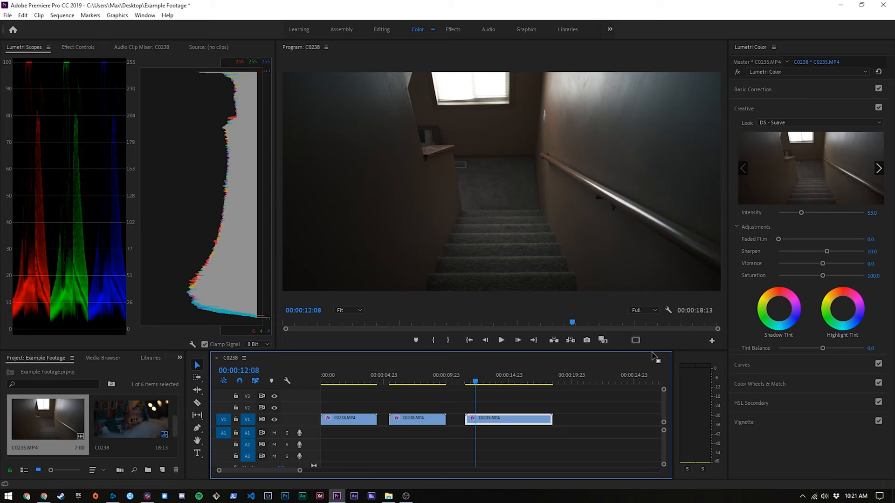
pyautogui.click(341, 29)
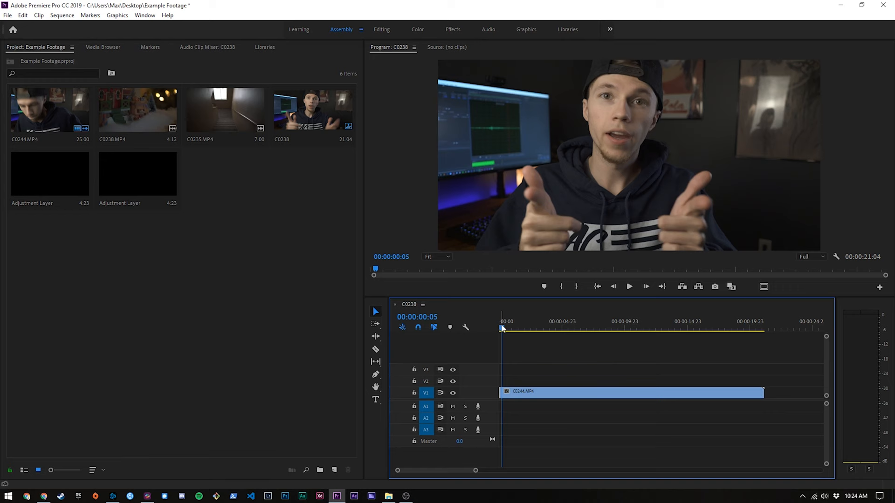
pyautogui.click(417, 29)
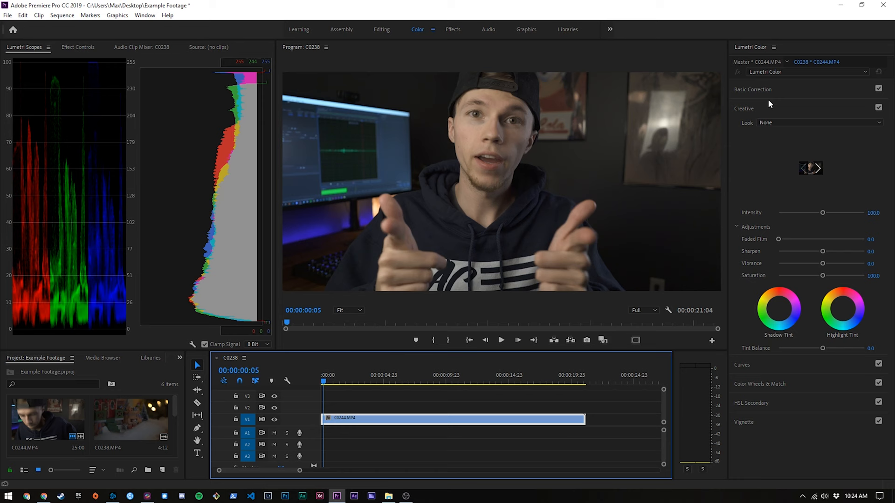
pyautogui.click(752, 89)
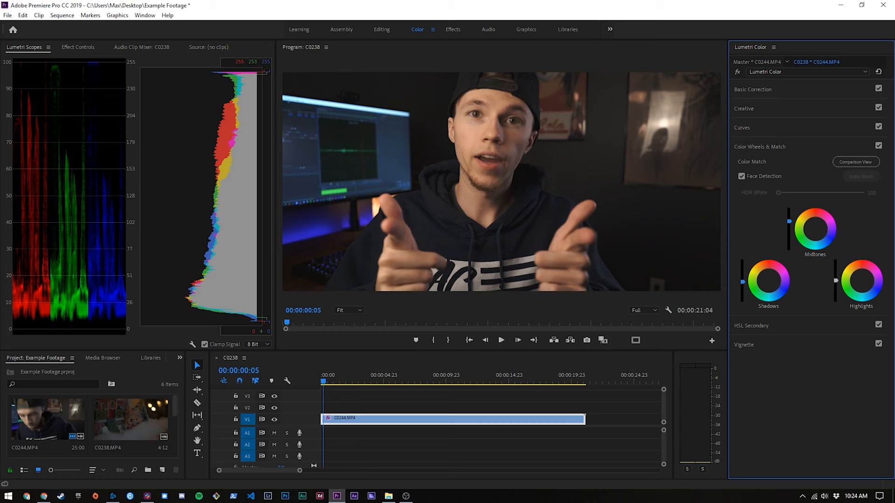
pyautogui.click(500, 340)
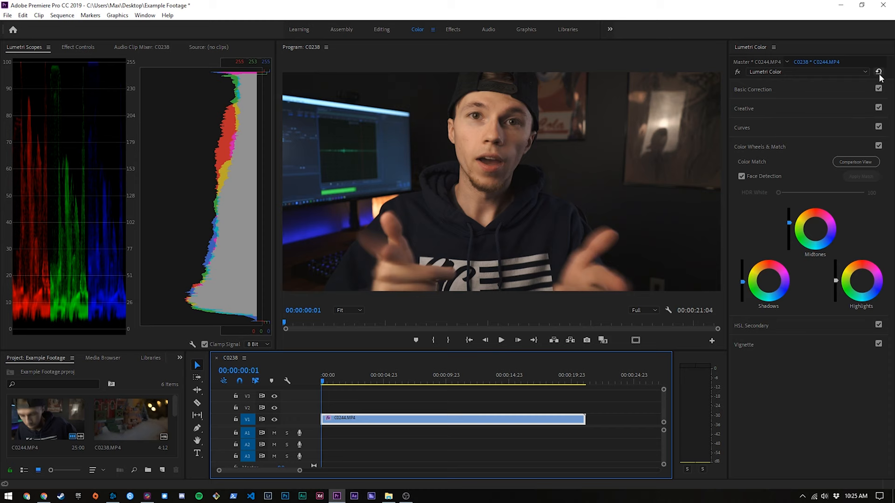
pyautogui.click(341, 29)
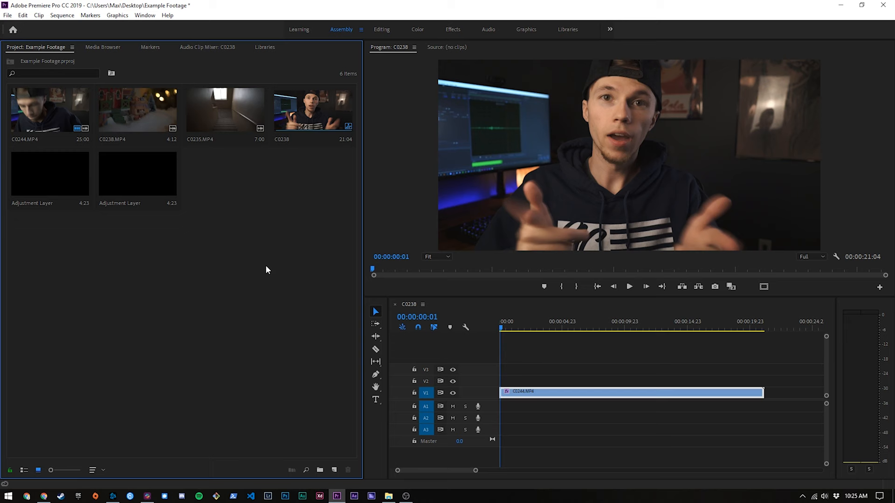